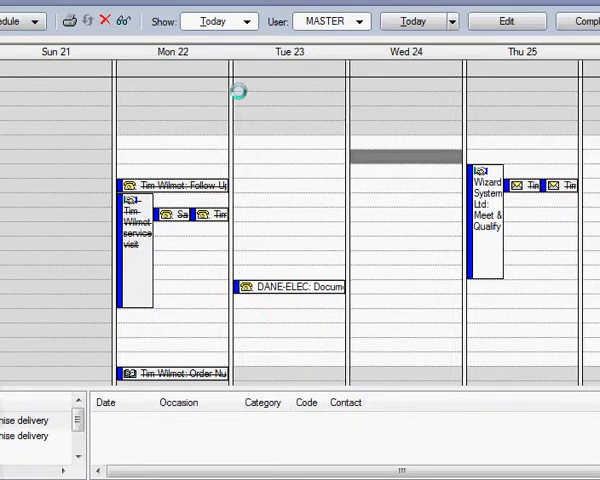
mouse_move(256, 100)
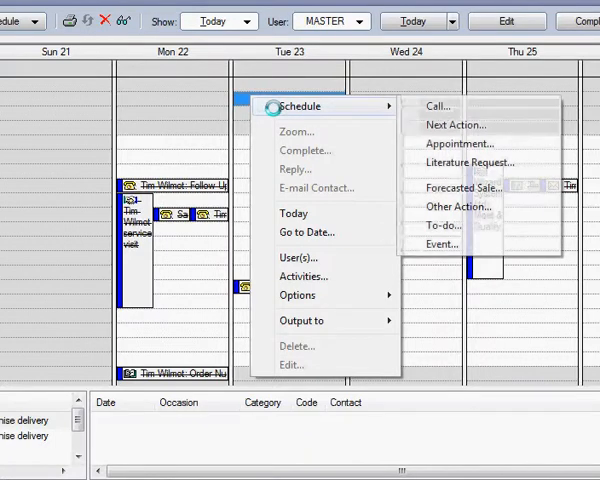
mouse_move(444, 244)
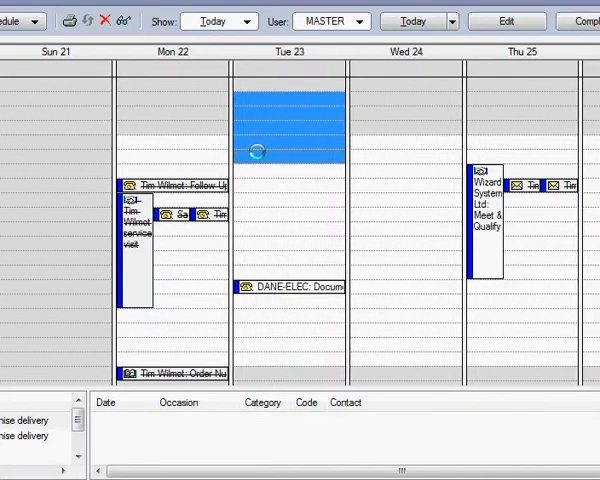
- Start a new appointment in the Tue 23 slot and set its Activity type to Next Actn
double_click(288, 120)
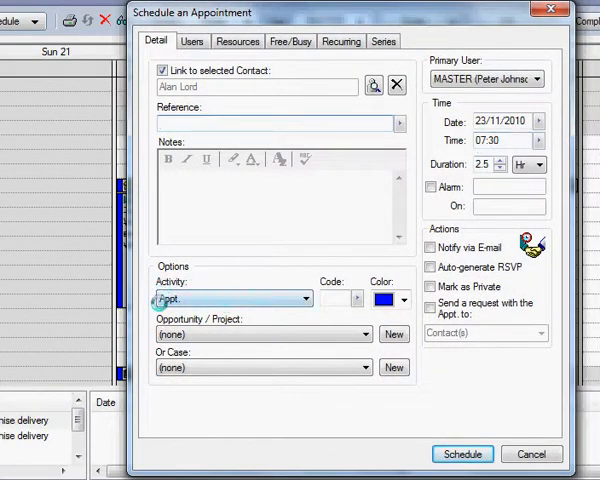
click(302, 300)
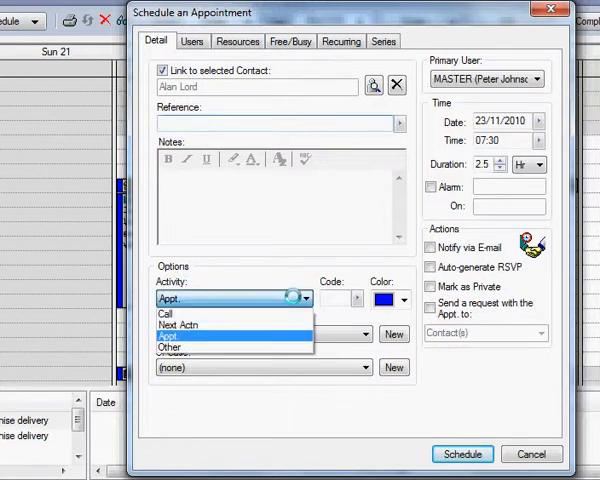
mouse_move(170, 324)
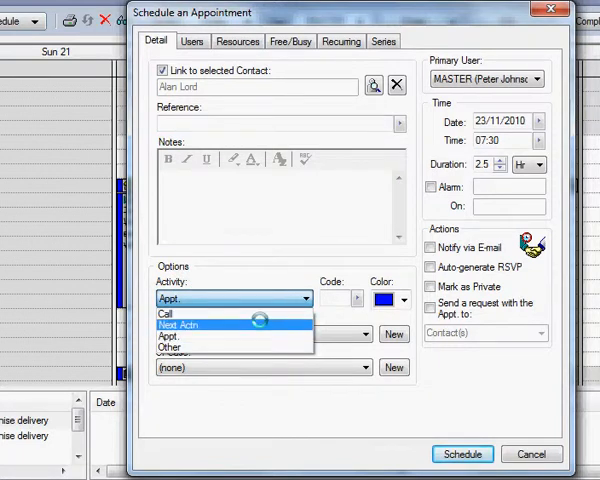
click(170, 336)
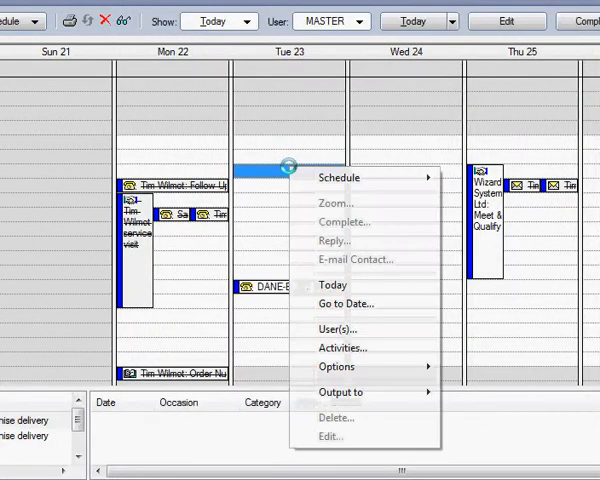
mouse_move(334, 284)
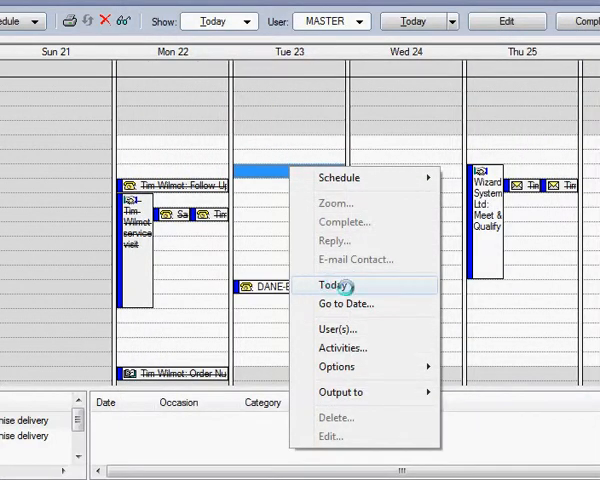
mouse_move(344, 304)
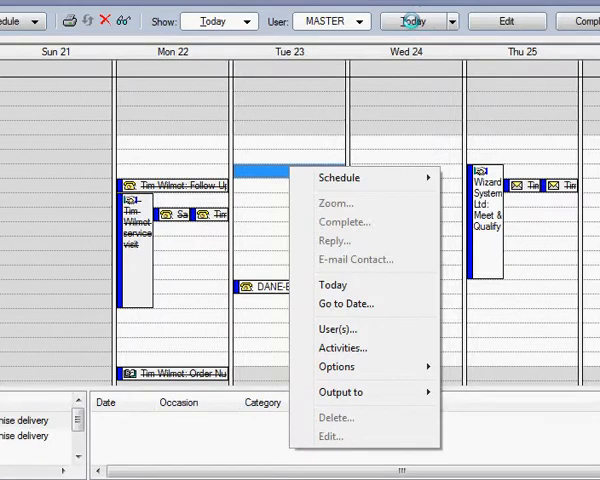
- Choose Go to Date... from the Tue 23 slot's shortcut menu
click(348, 304)
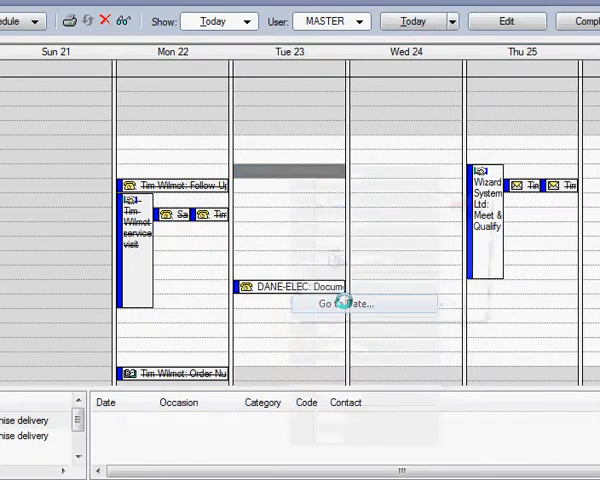
click(336, 304)
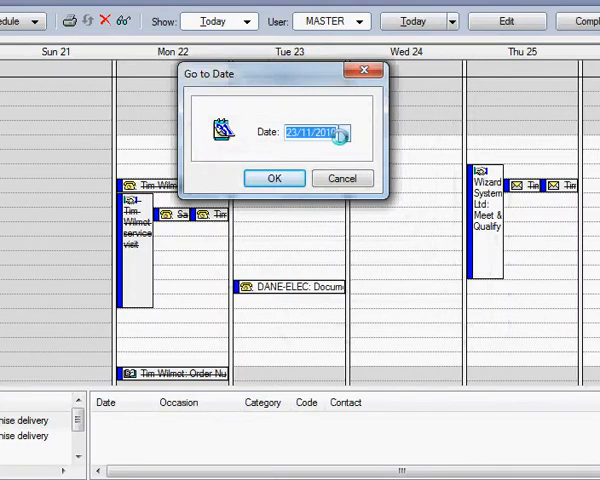
click(336, 134)
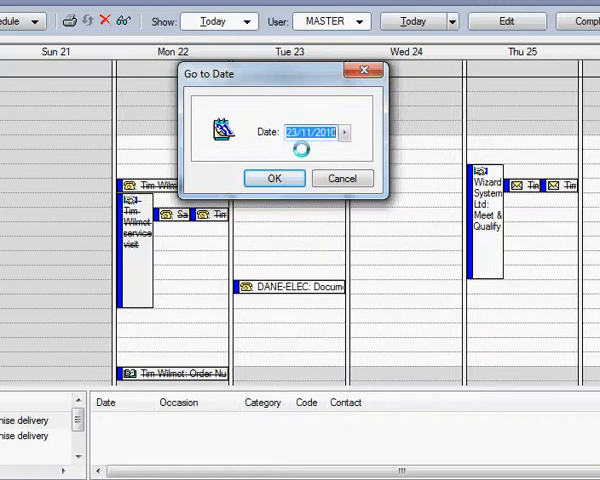
text(3m)
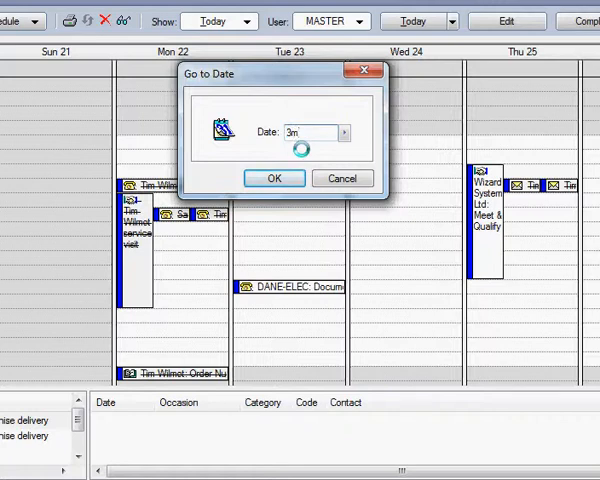
text(24/02/2011)
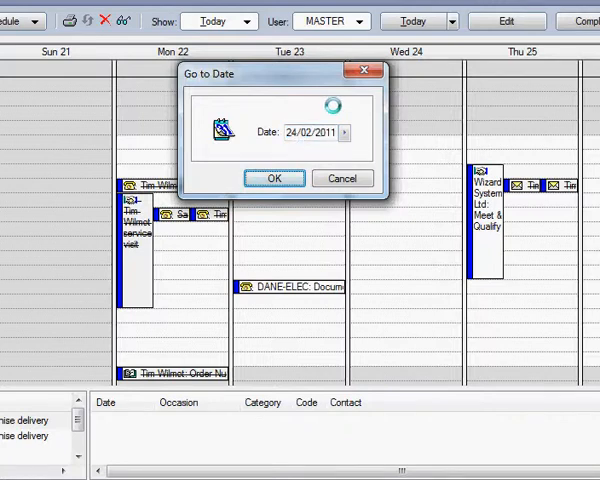
click(276, 178)
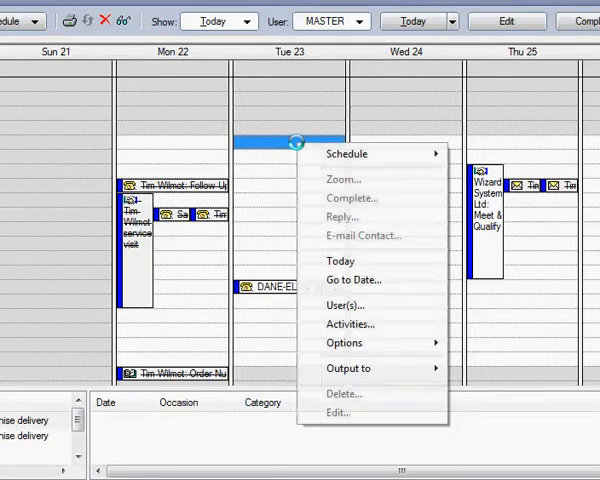
mouse_move(348, 304)
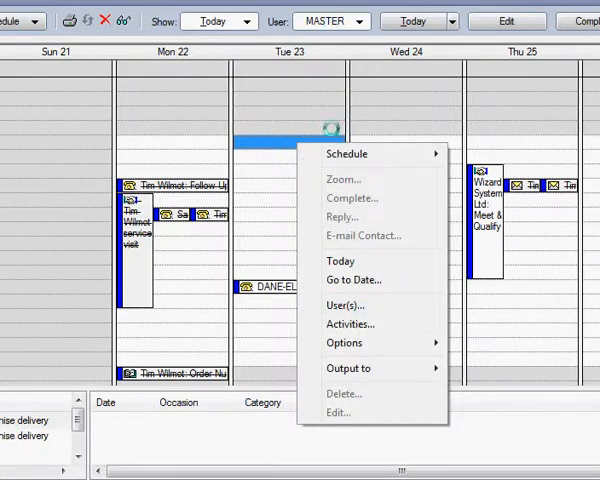
mouse_move(352, 324)
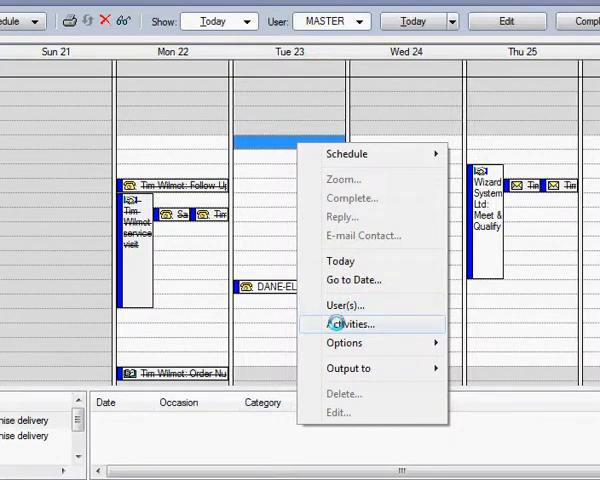
click(348, 324)
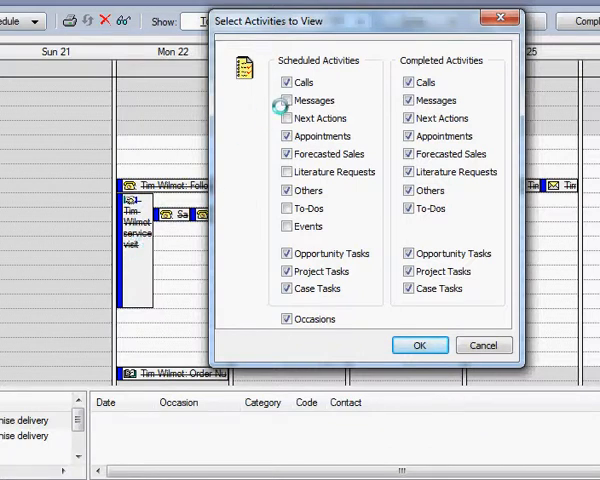
click(288, 100)
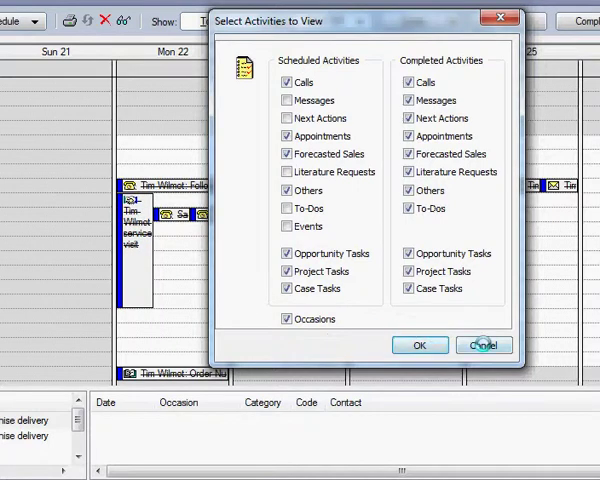
click(484, 344)
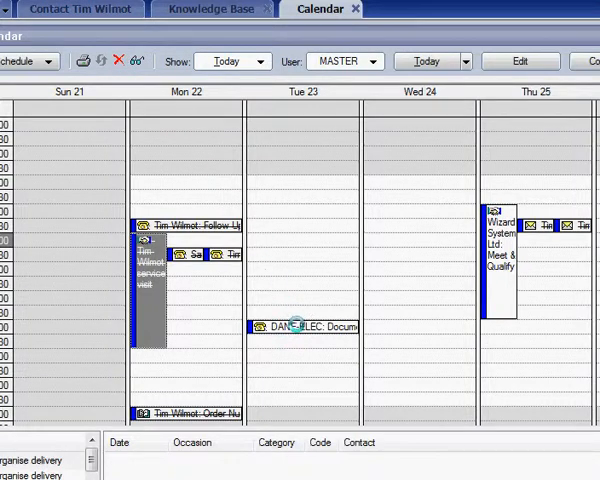
- Select the DANE-ELEC activity and Tuesday's top slot, then show the Options submenu (Sync Contact, Show Work Days Only, Calendar Options)
click(304, 326)
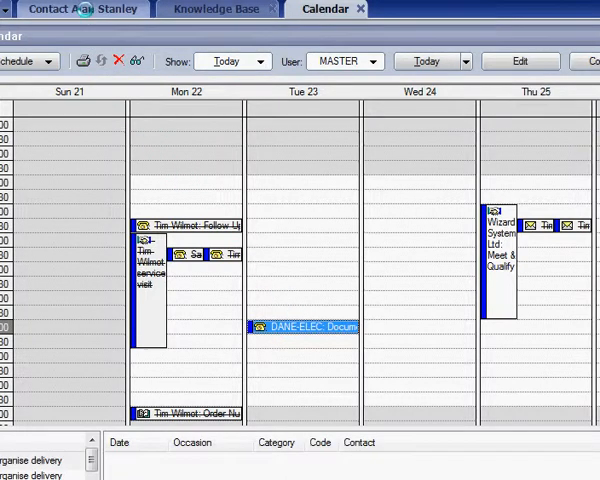
click(312, 124)
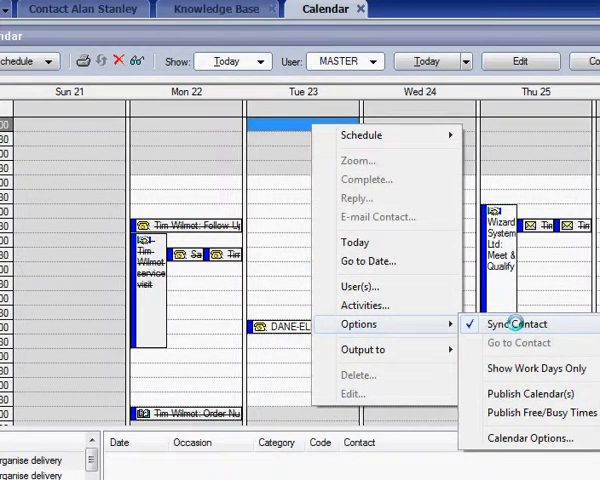
mouse_move(536, 368)
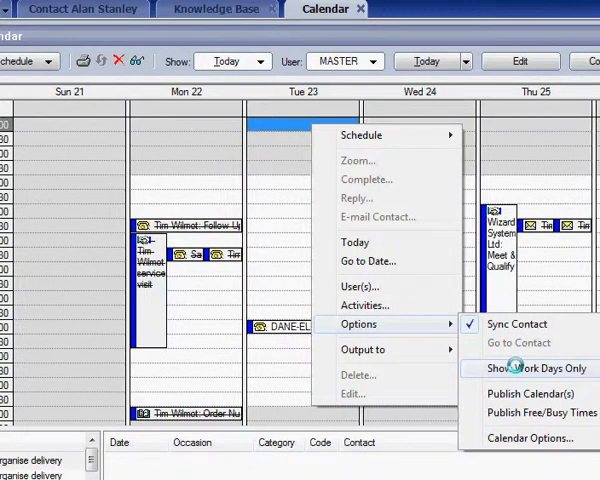
click(536, 368)
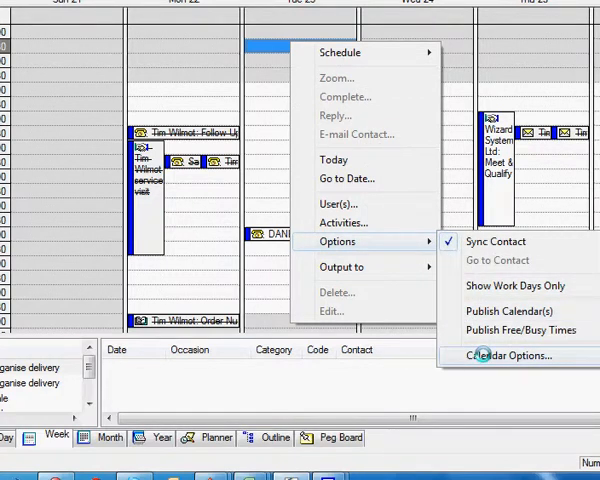
- Review Calendar Options: work hours 09:00–17:00, 30 Min increment kept, Monday–Friday work days ticked
click(508, 356)
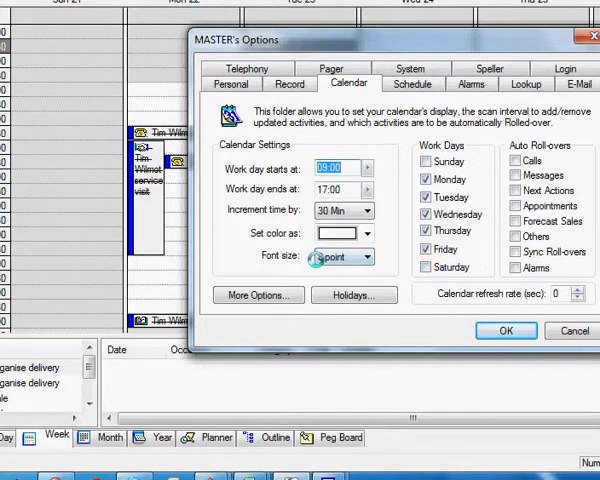
click(370, 210)
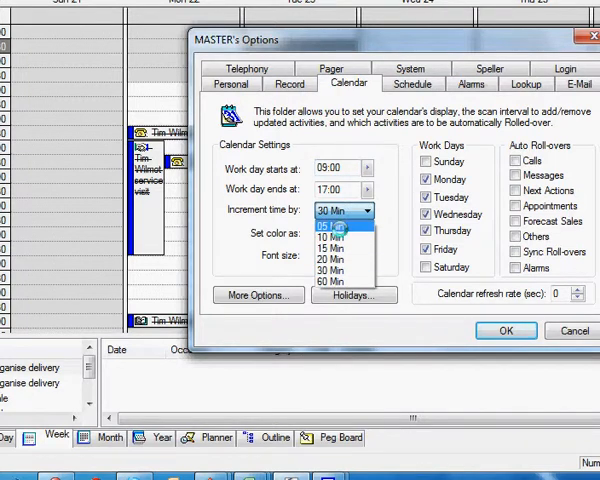
mouse_move(336, 258)
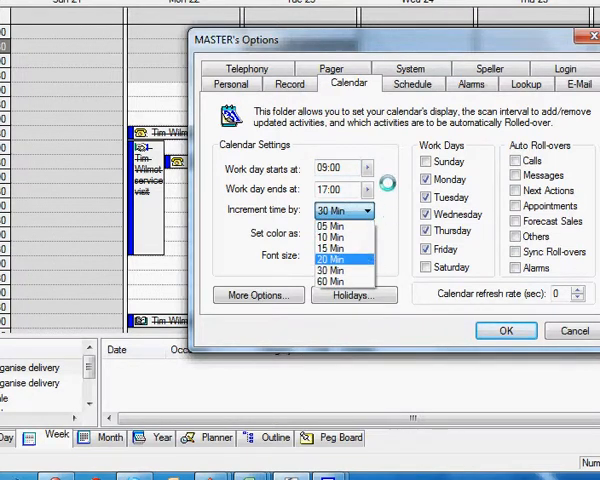
click(334, 256)
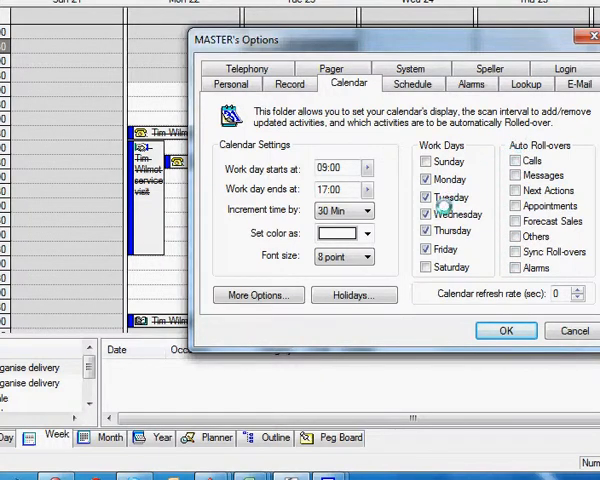
click(426, 196)
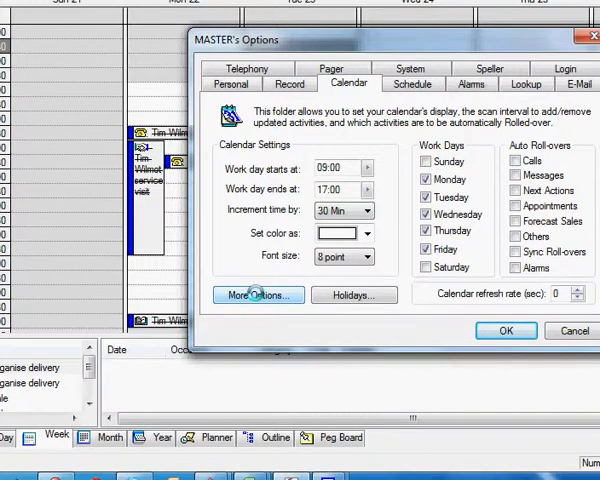
- Review the Scheduled and Completed Activity Detail Display choices under More Options, then close the calendar settings
click(256, 296)
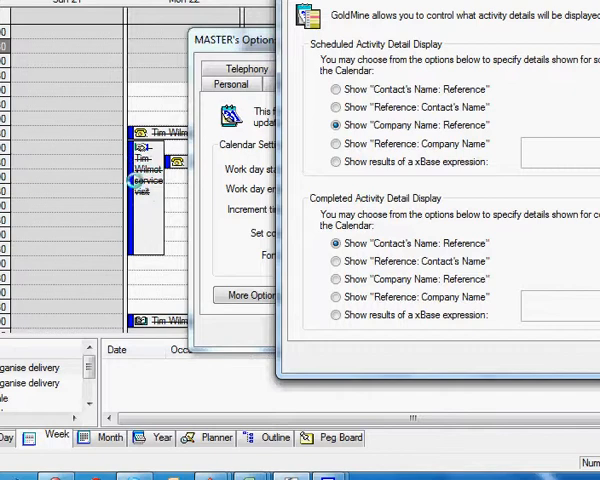
mouse_move(132, 178)
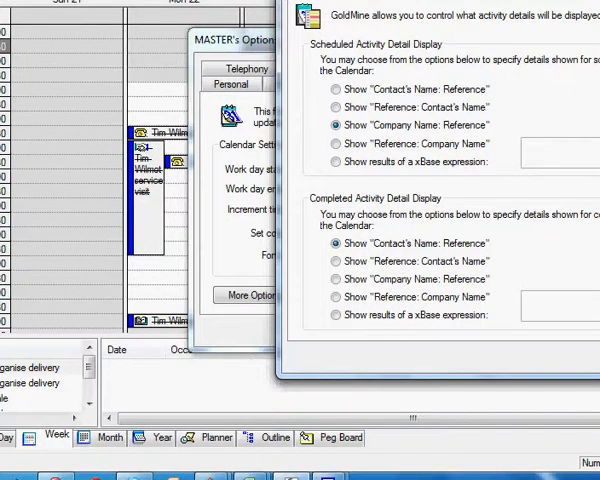
click(348, 84)
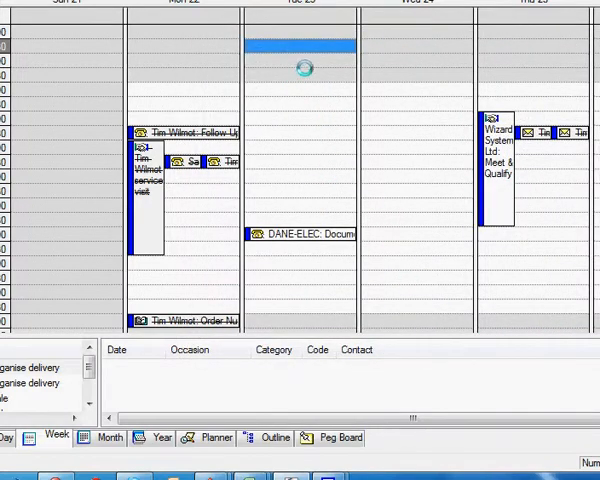
- Bring up the shortcut menu over the top Tuesday time slot
right_click(304, 68)
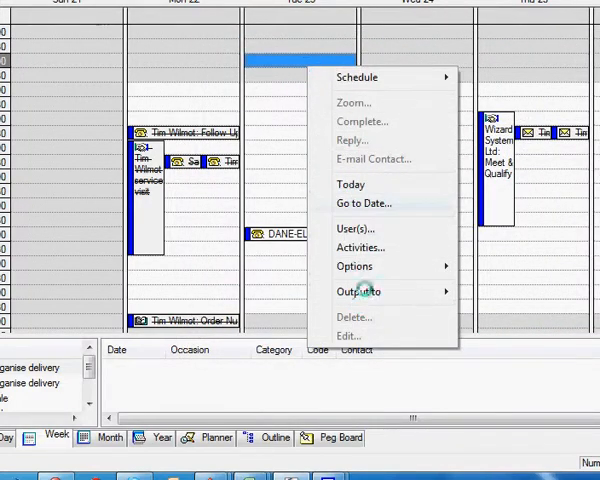